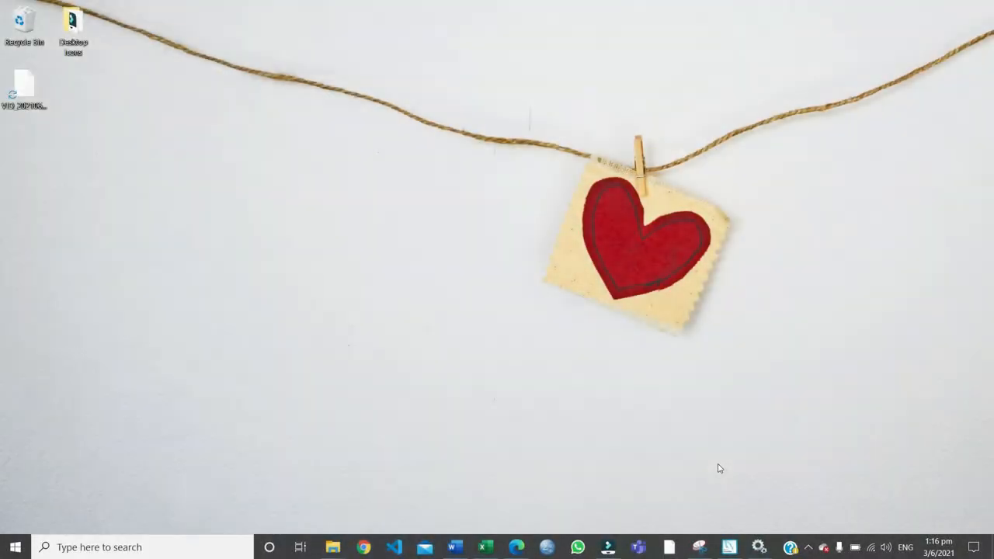
mouse_move(736, 538)
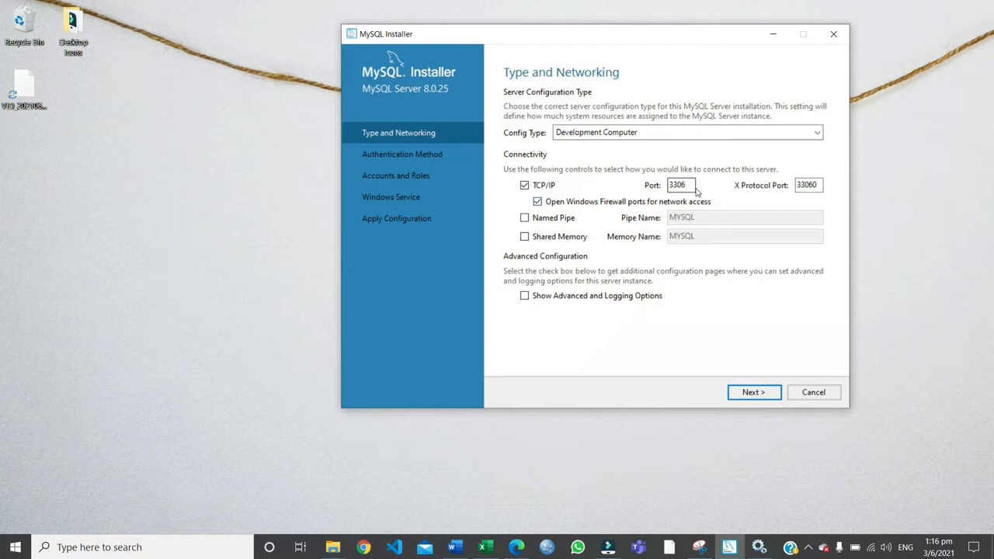
mouse_move(677, 185)
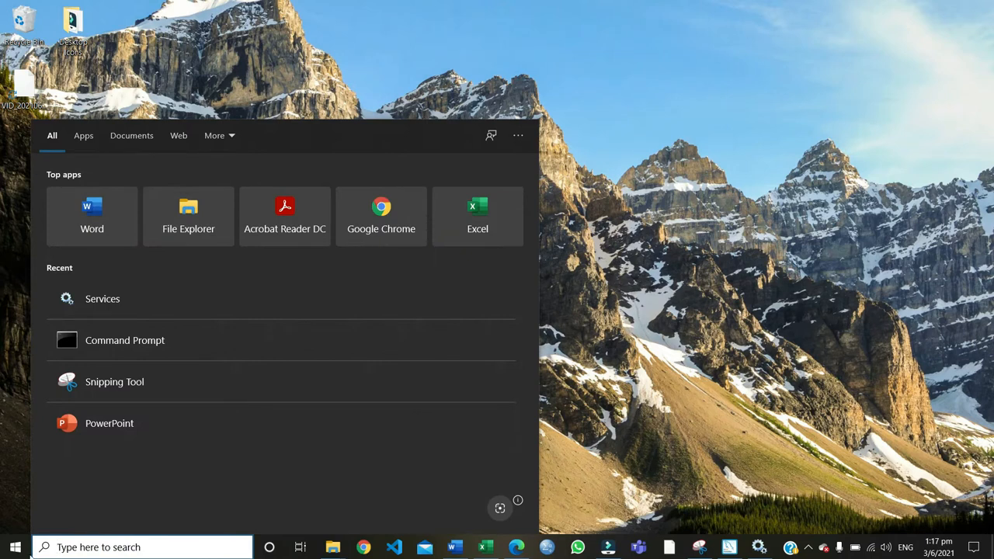
Launch the Services console from the taskbar search's Recent list
click(14, 546)
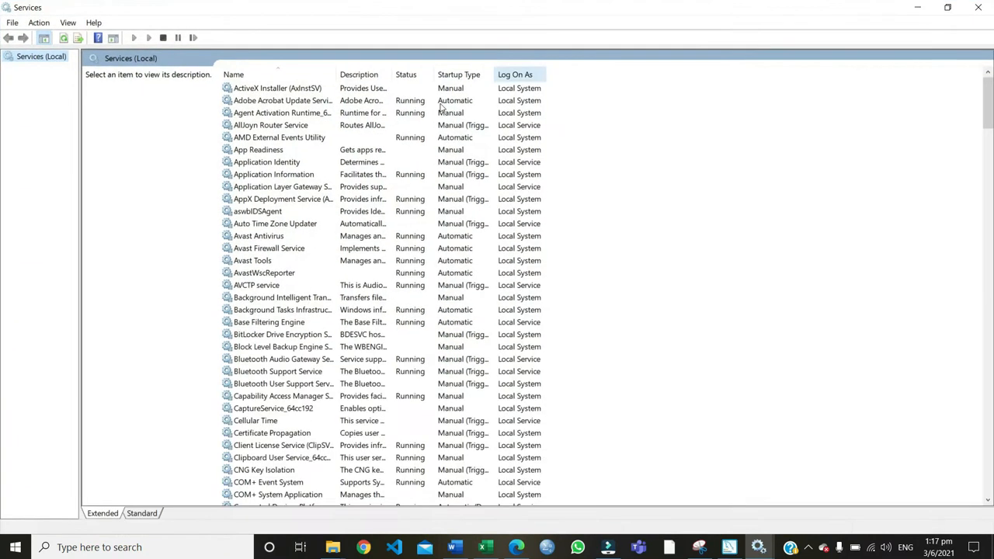
mouse_move(274, 256)
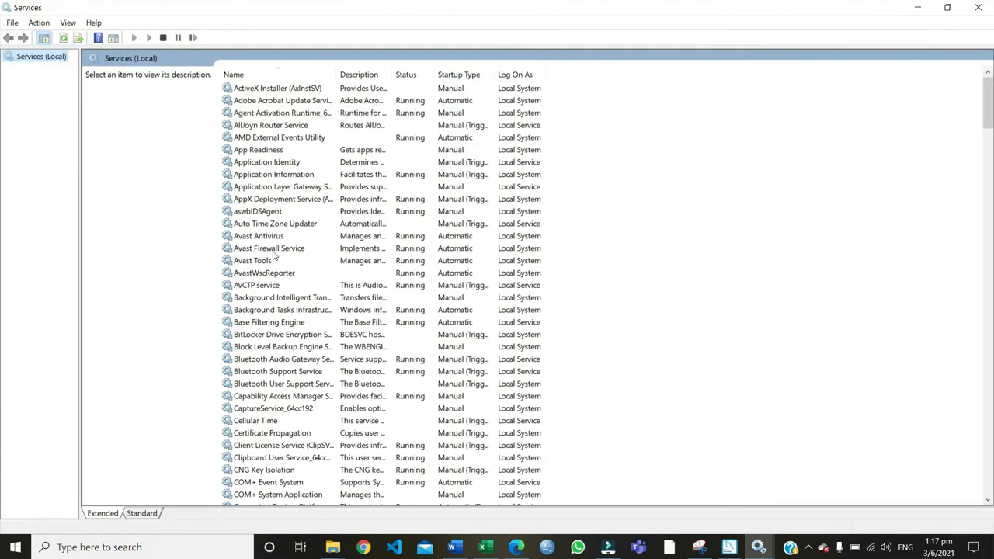
Scroll the Services (Local) list until the MySQL57 entry is visible
scroll(down, 3)
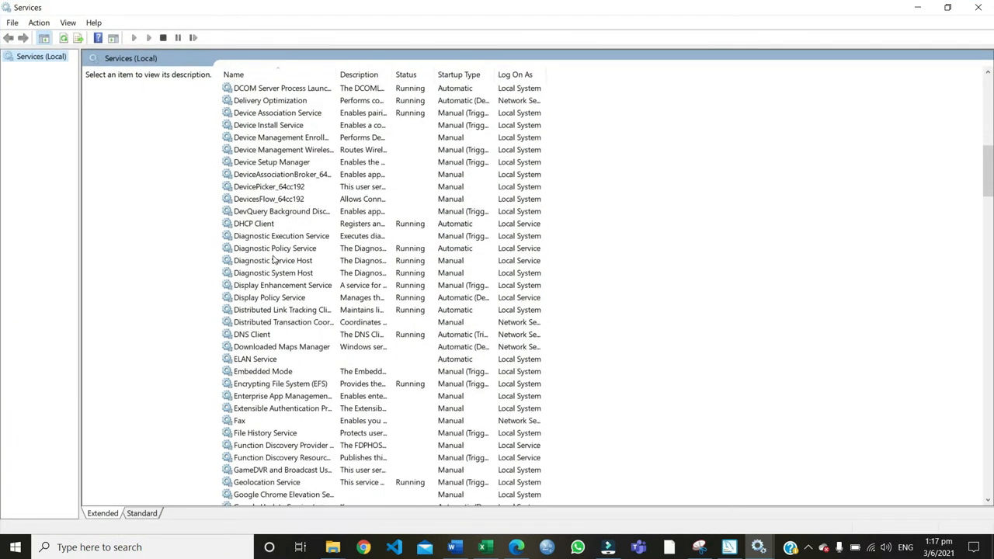
scroll(down, 3)
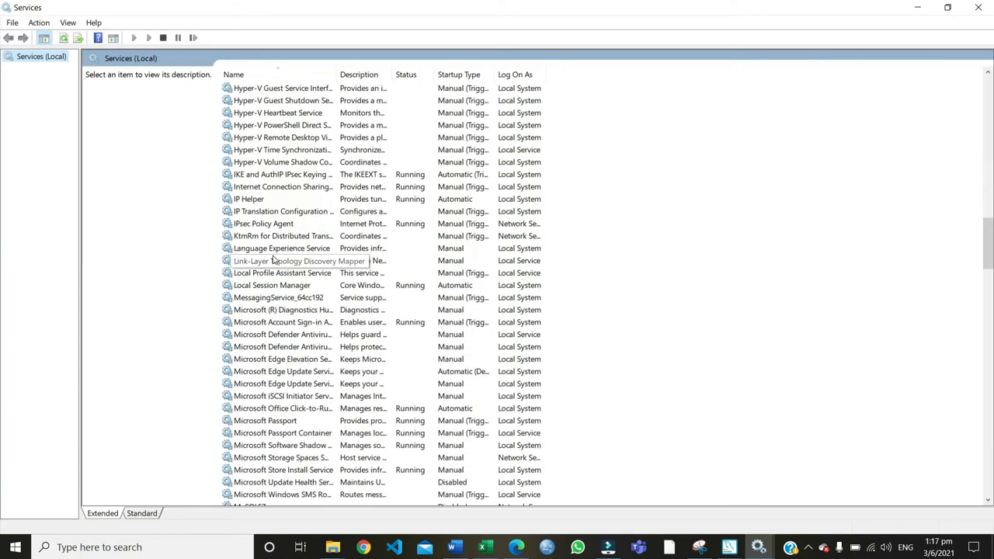
scroll(down, 3)
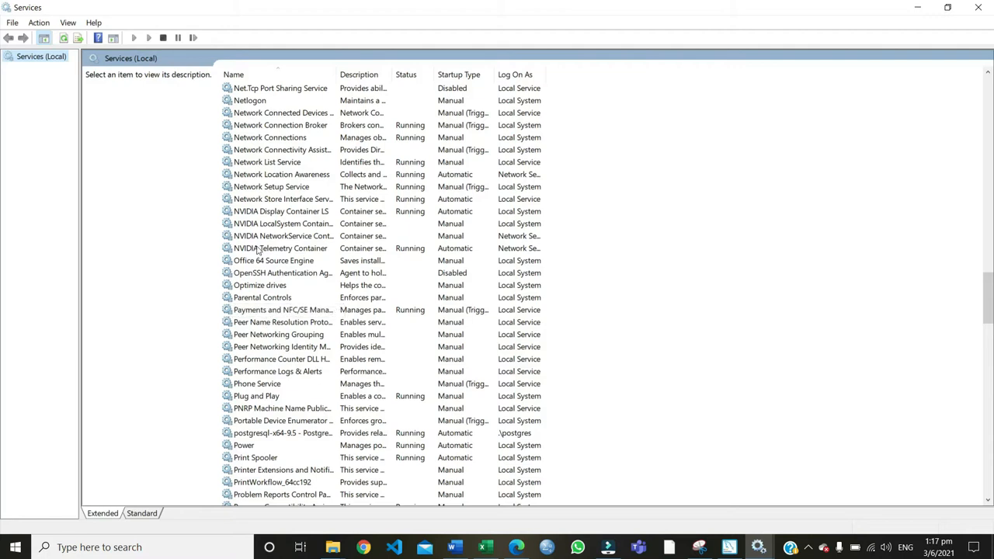
mouse_move(263, 270)
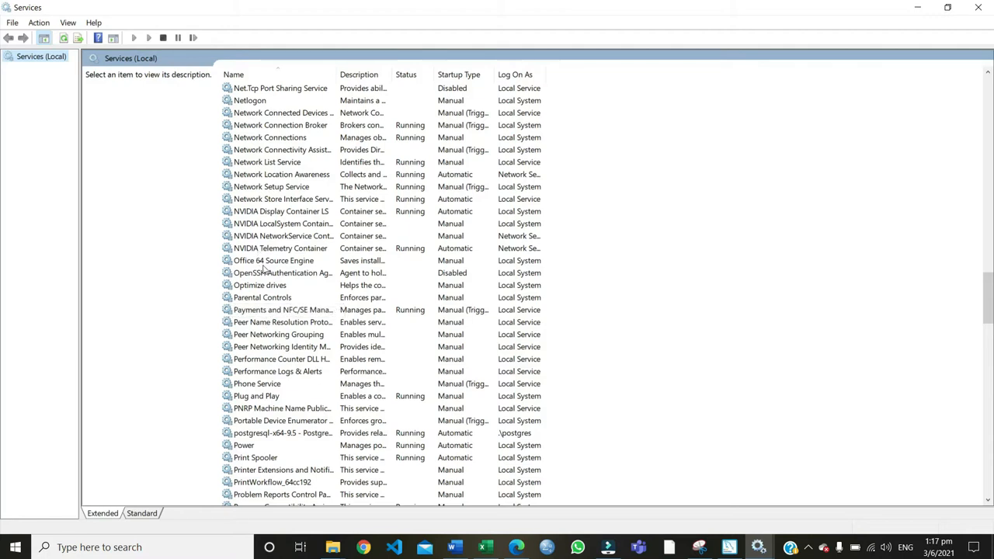
scroll(down, 3)
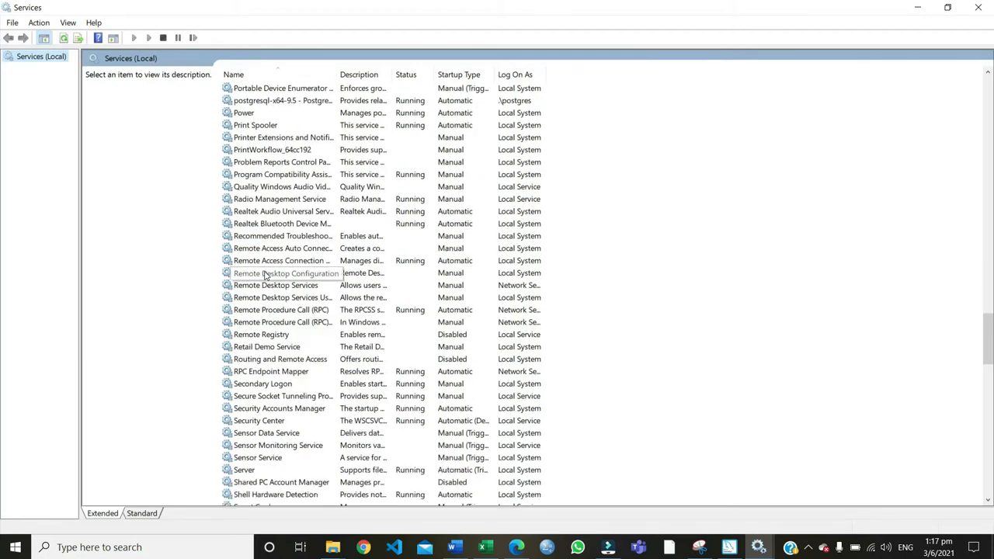
scroll(up, 3)
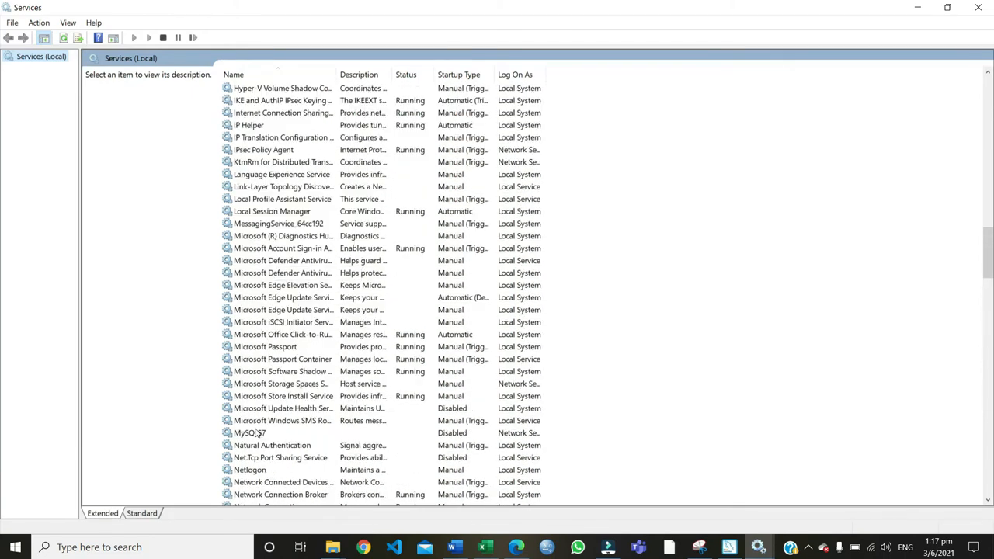
Open the context menu for the MySQL57 service
click(250, 433)
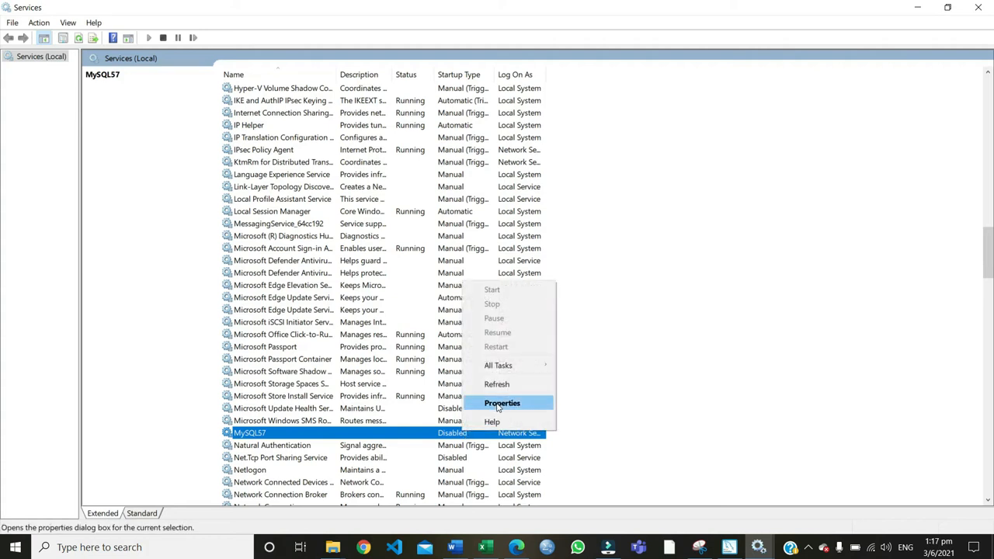
Open MySQL57 Properties, showing status Stopped and startup type Disabled
click(501, 403)
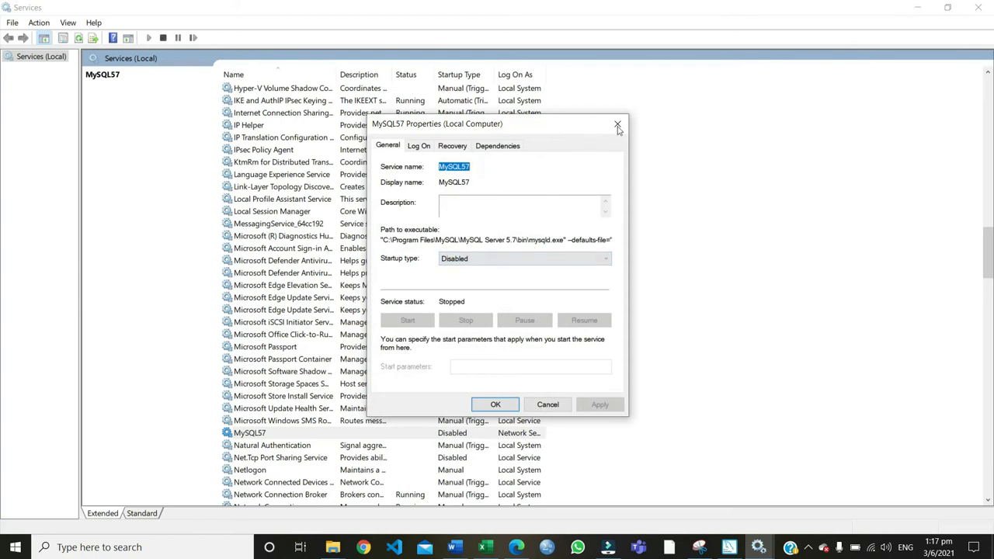
mouse_move(617, 124)
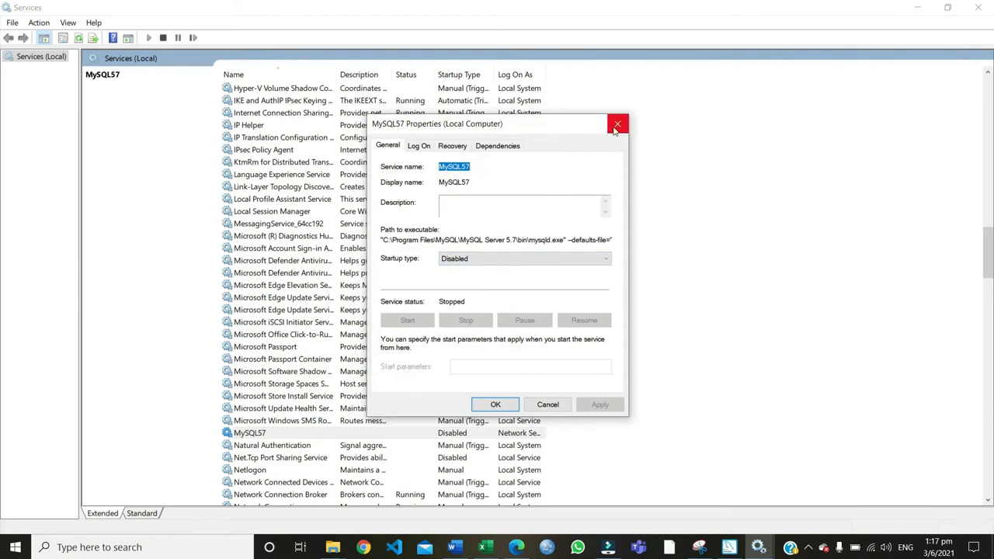